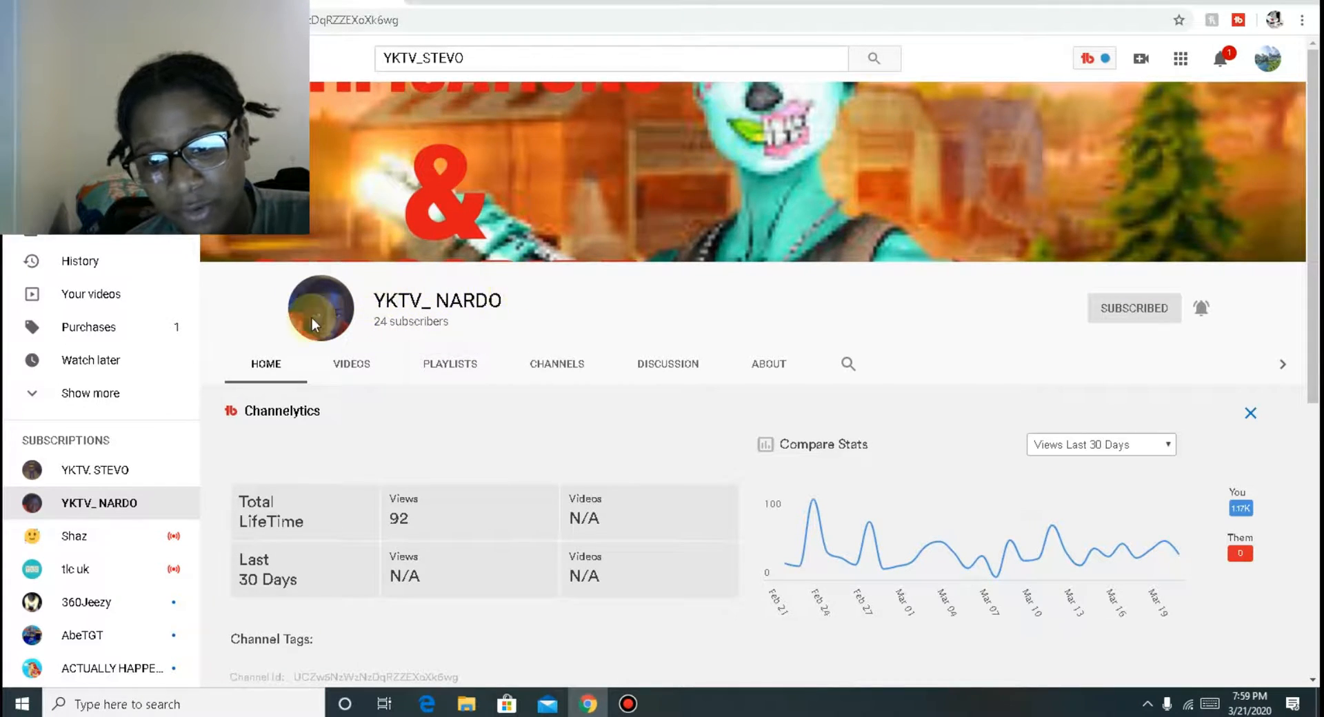
- Search YouTube for the YKTV_STEVO channel after scrolling through the current channel's uploads
scroll("down", 3)
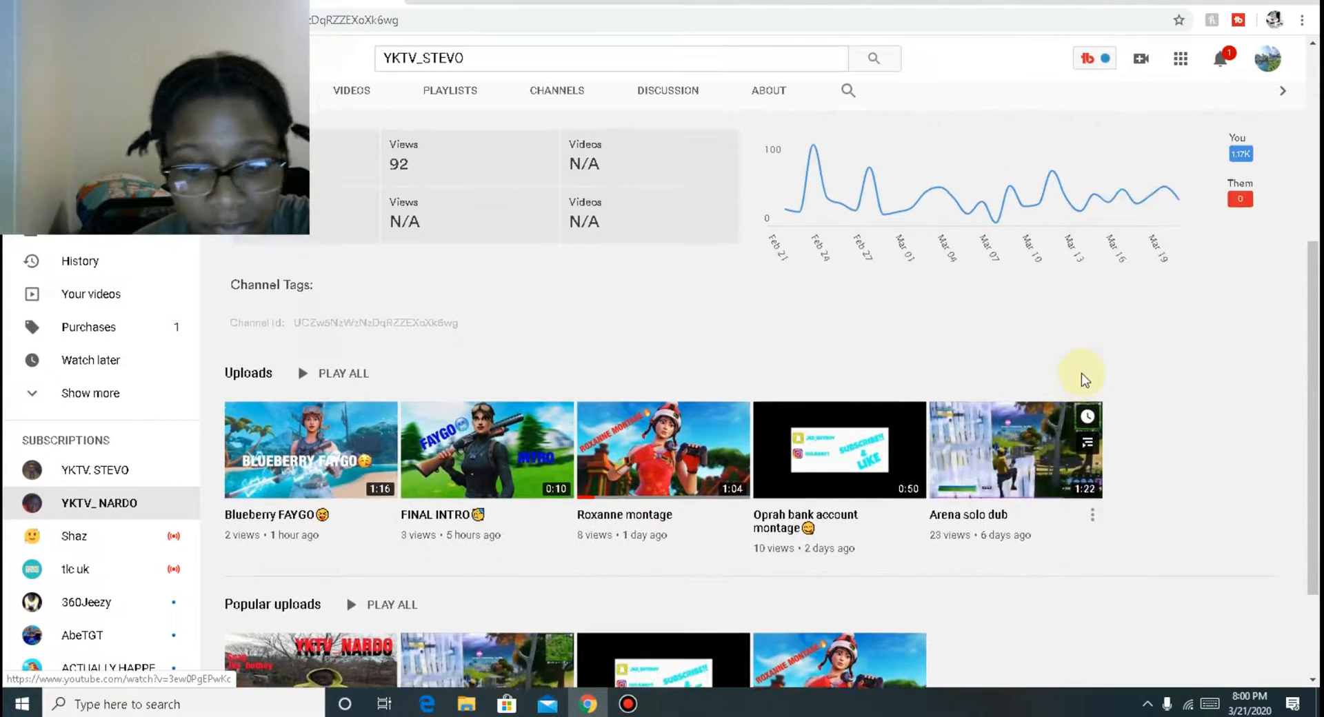
scroll("down", 3)
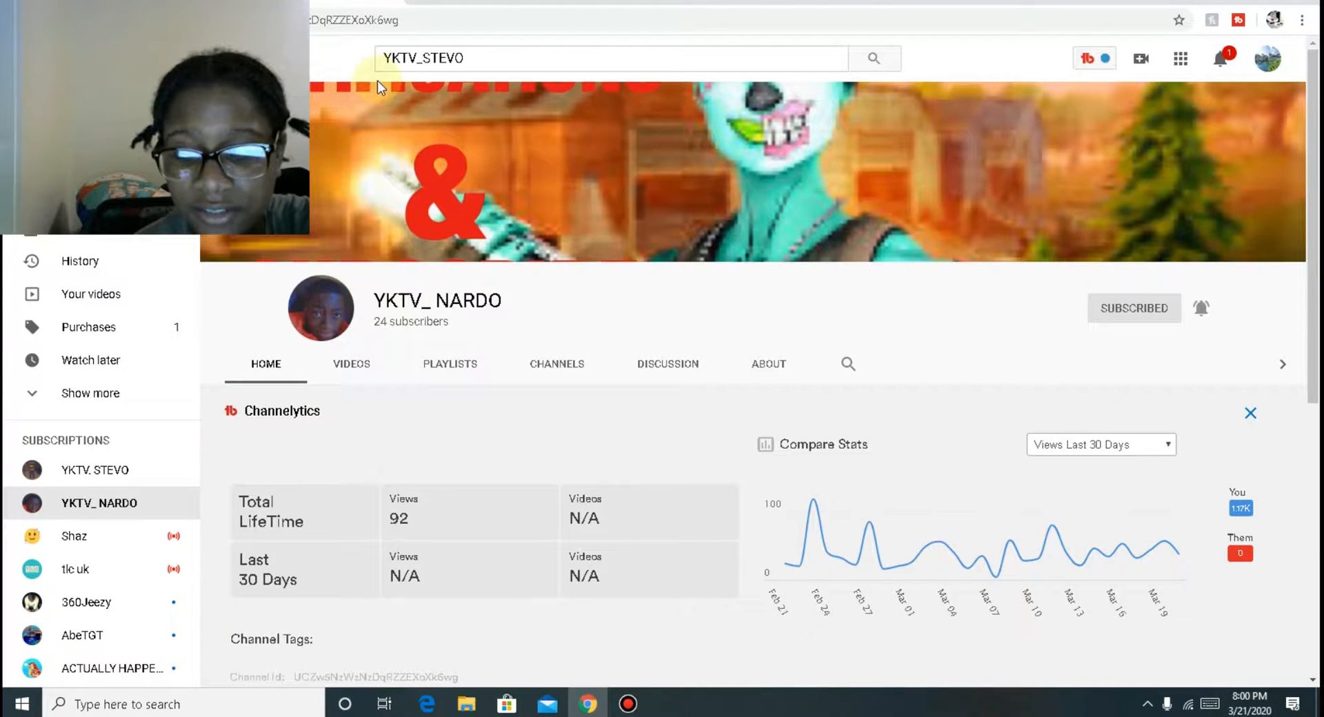
scroll("down", 3)
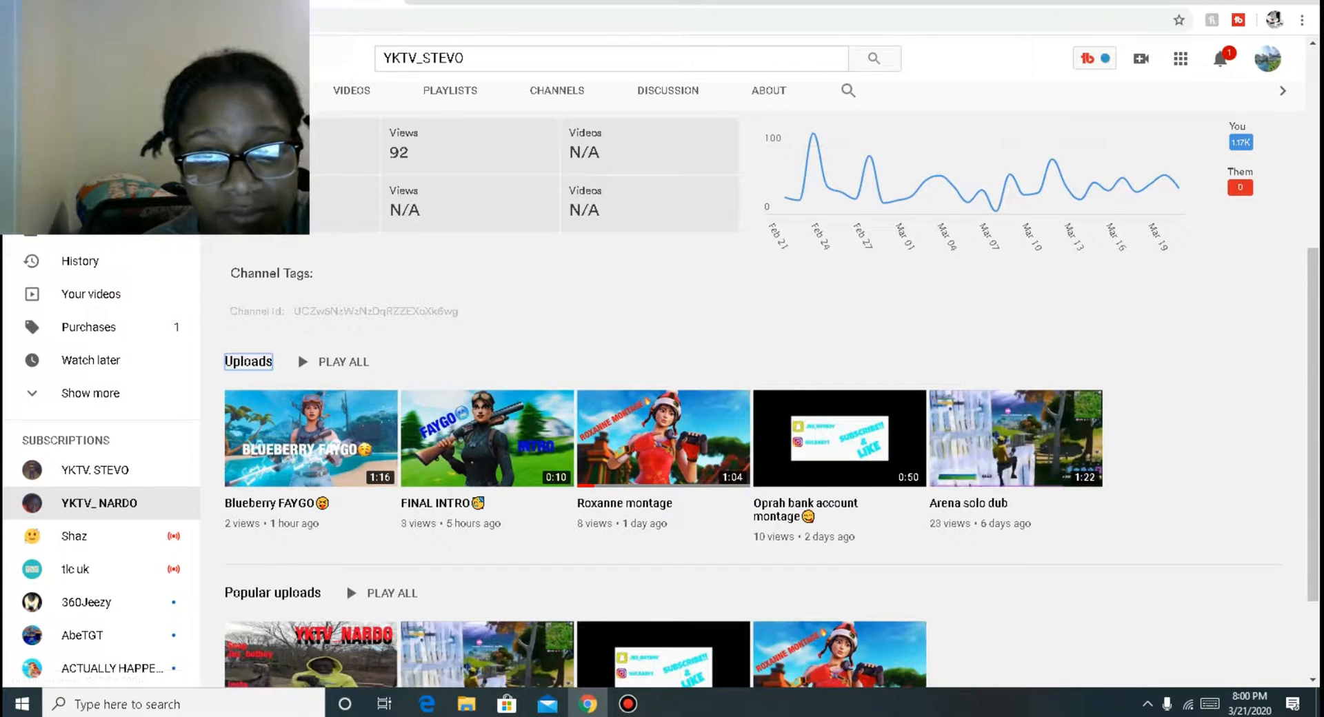
left_click(663, 437)
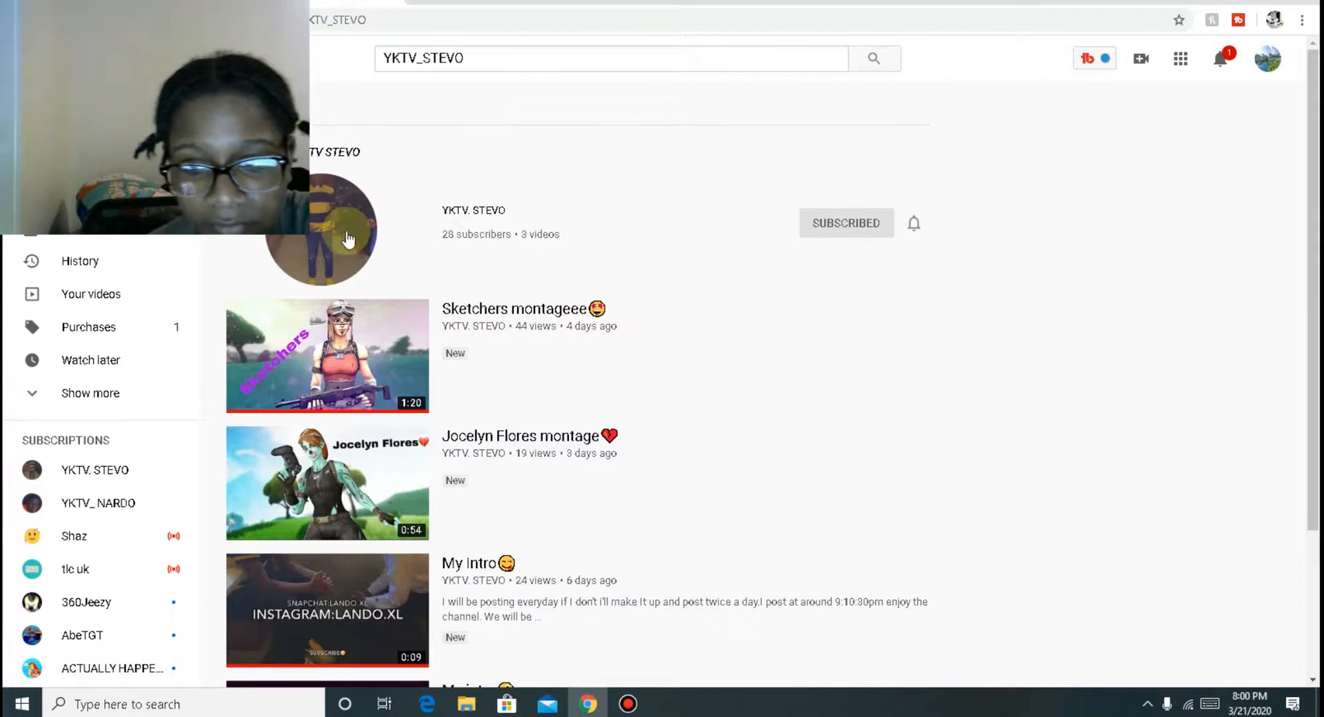
- Open the YKTV. STEVO channel page from the results, showing 104 lifetime views and four uploads
left_click(1087, 58)
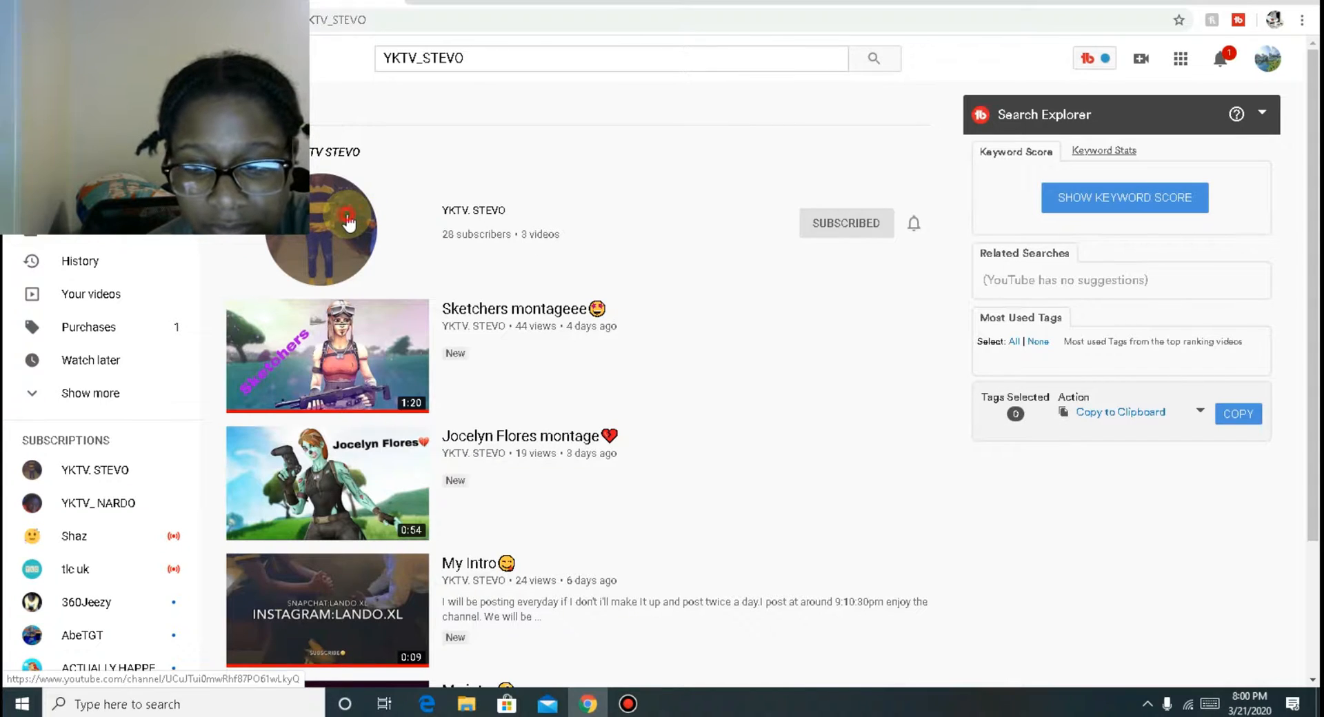
left_click(319, 228)
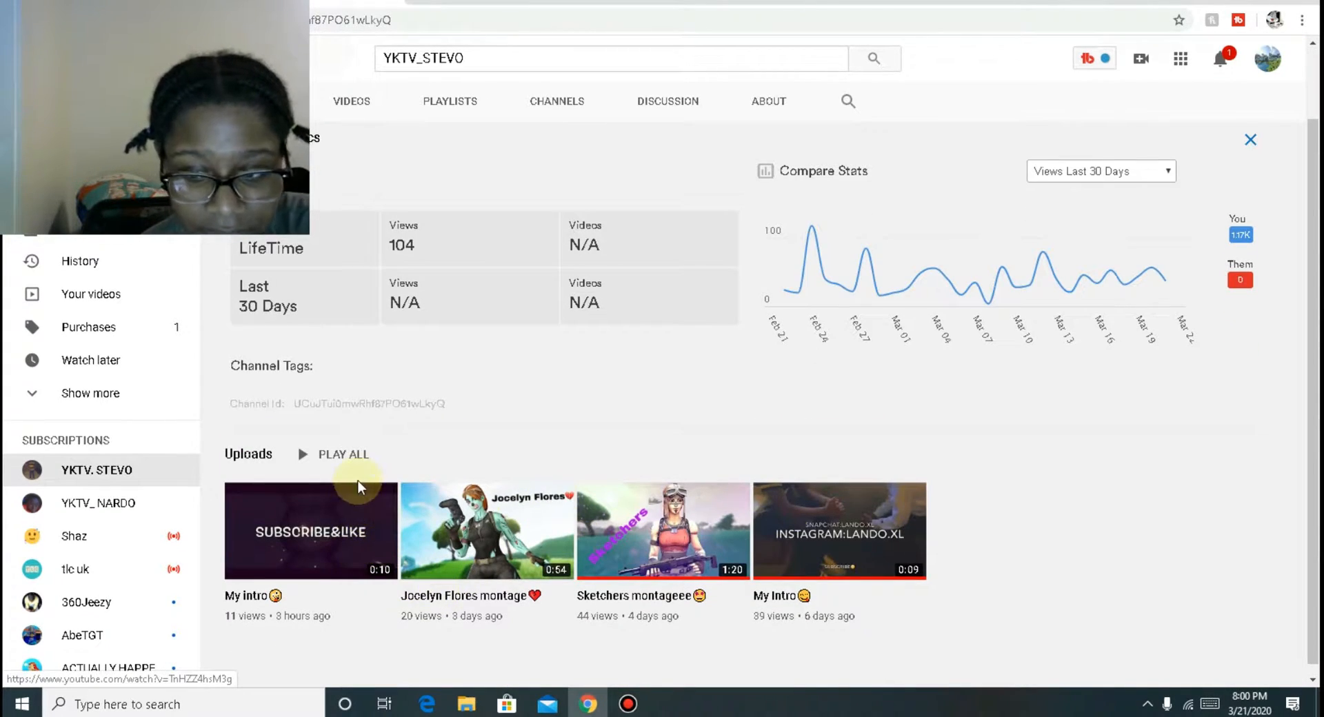
mouse_move(950, 409)
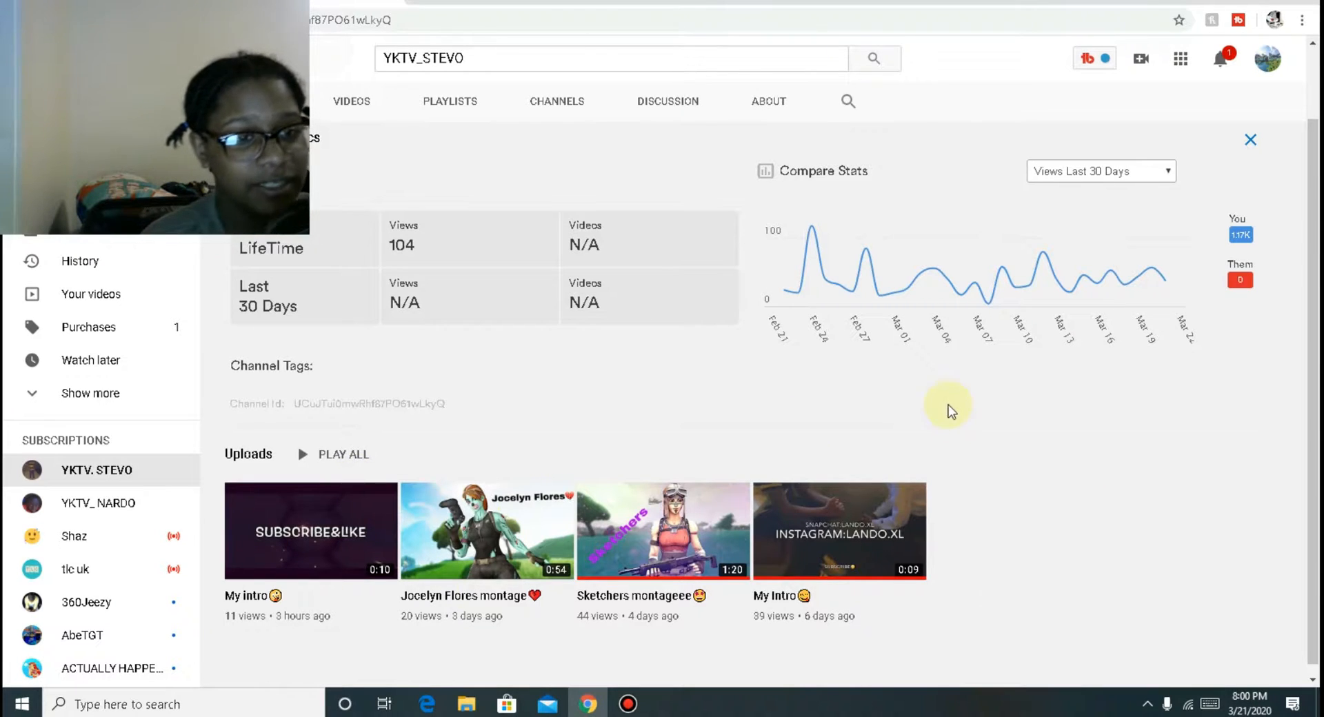